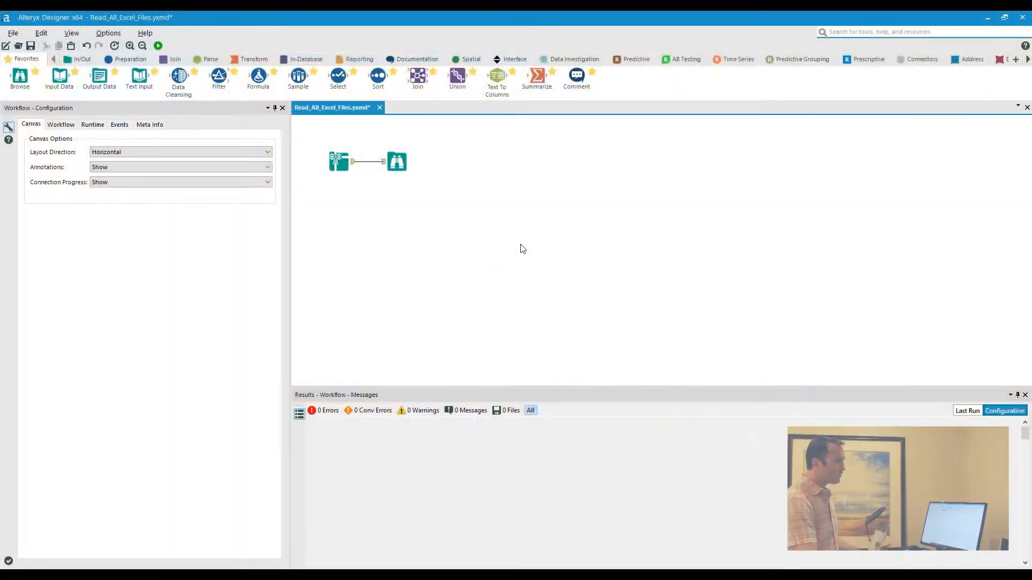
mouse_move(462, 243)
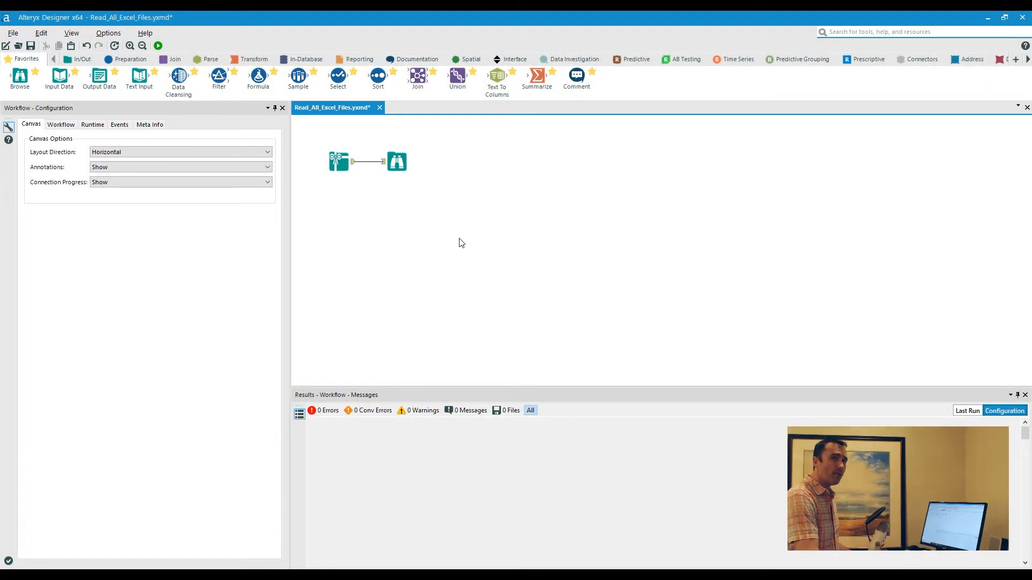
mouse_move(420, 212)
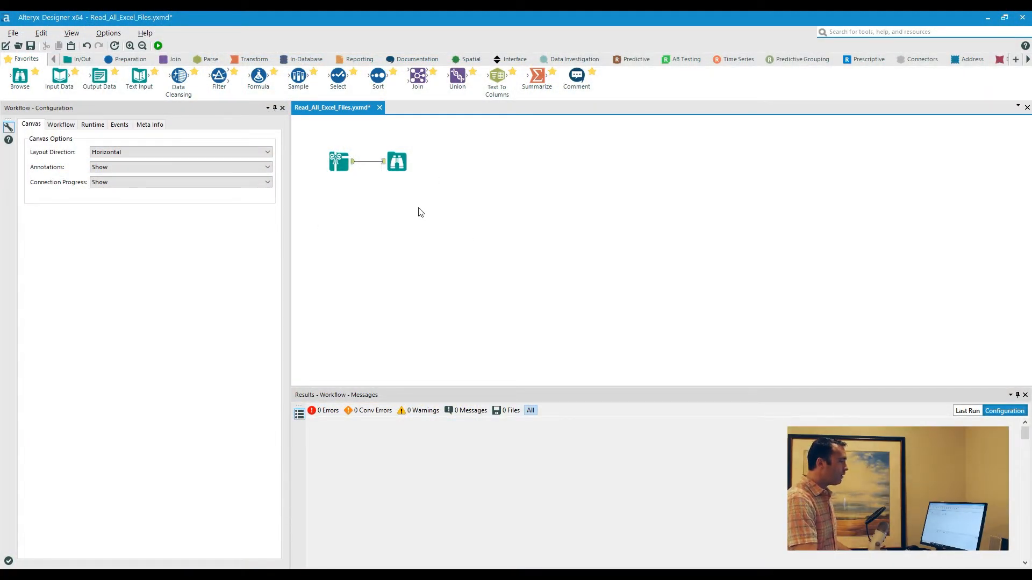
Show the Excel File Opener's configuration and select its SampleData folder path.
left_click(338, 161)
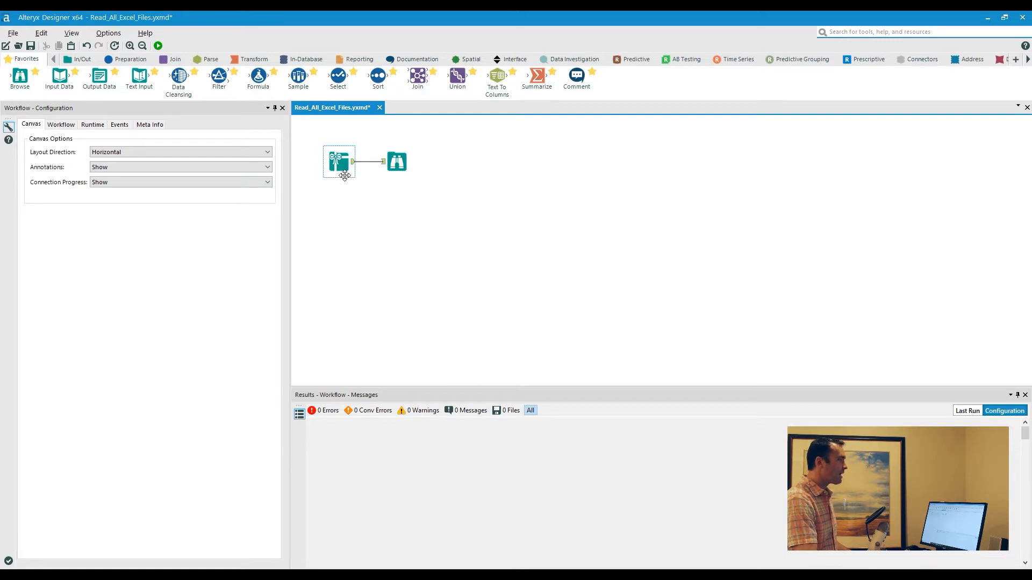
mouse_move(339, 161)
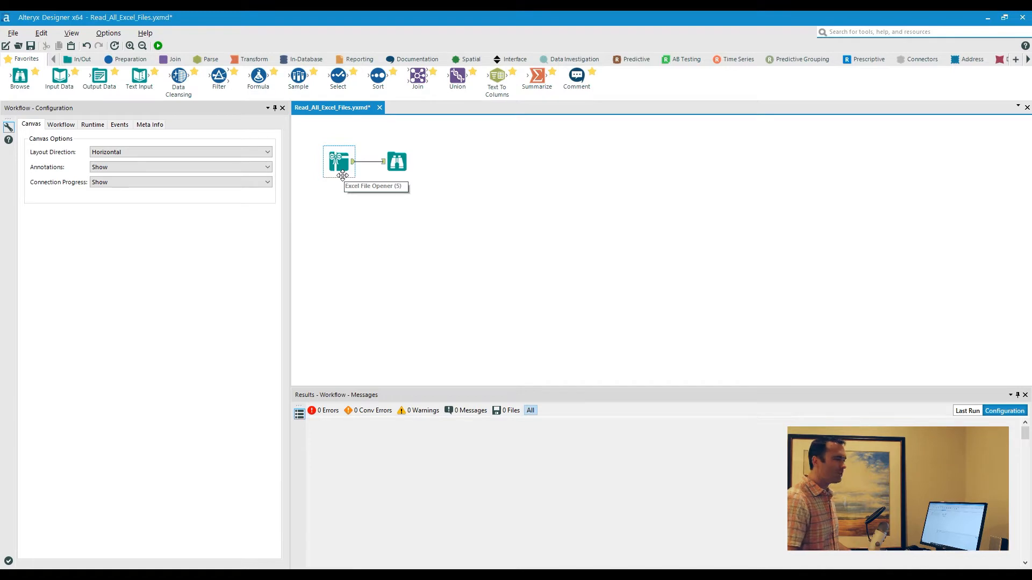
left_click(335, 162)
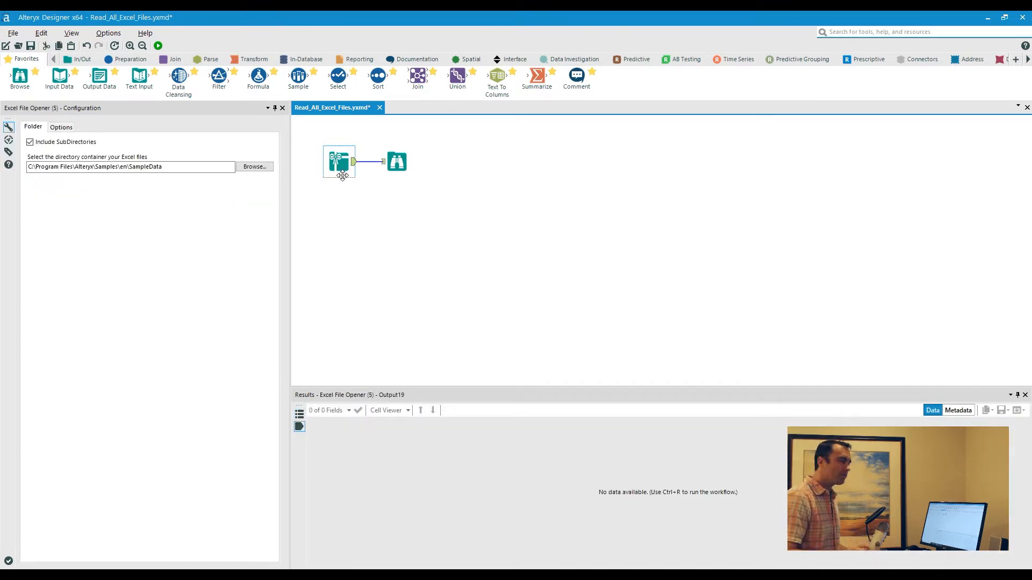
triple_click(129, 166)
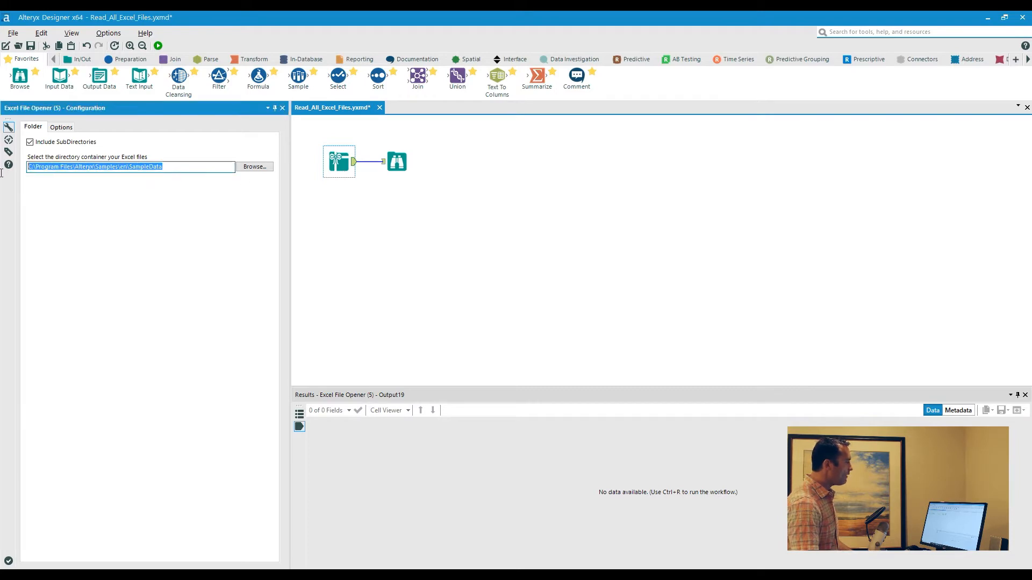
mouse_move(4, 180)
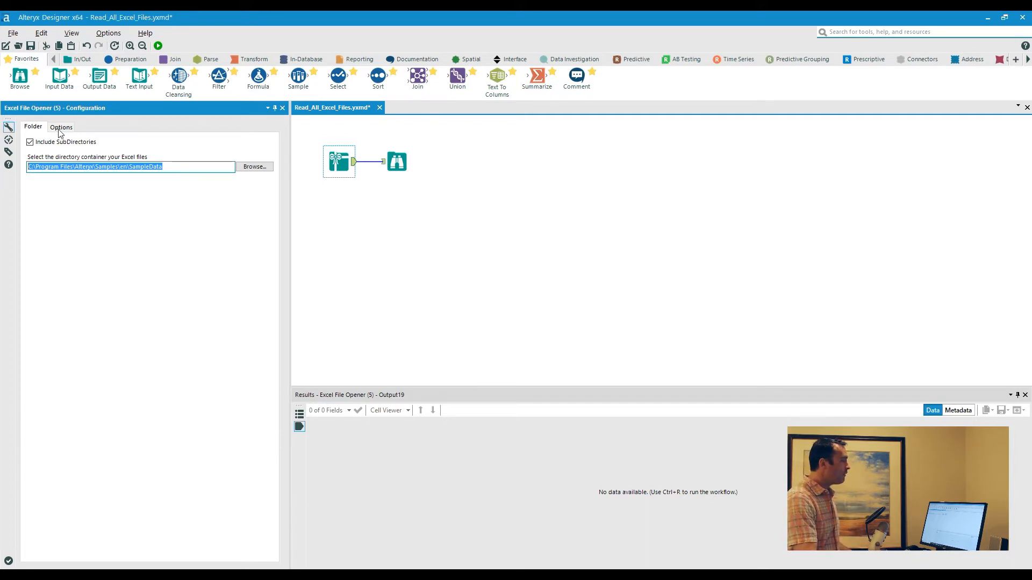
Review the Options tab: full path field, four Excel file types, sheets Sheet1 and Data.
left_click(61, 127)
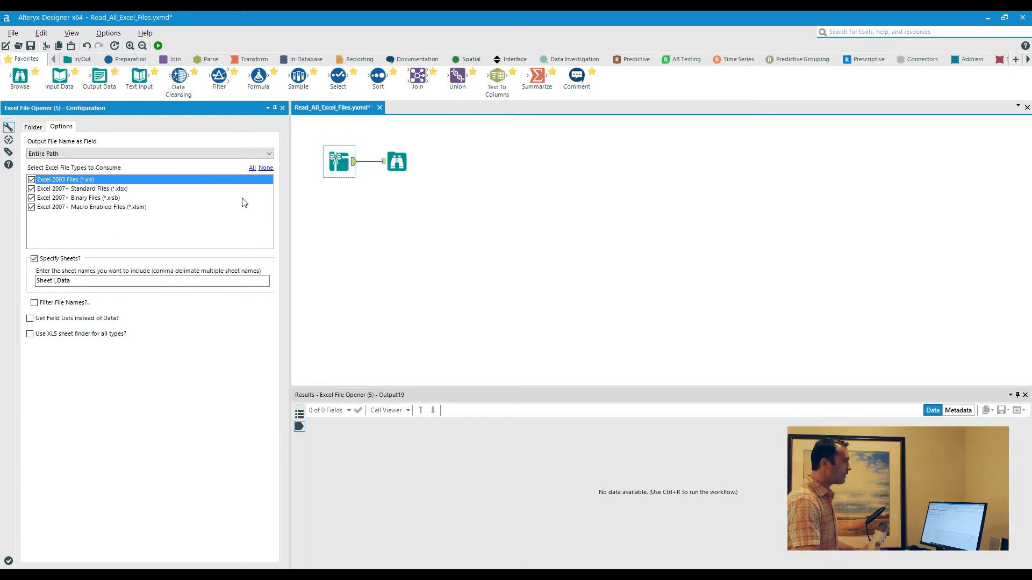
Open the Excel File Opener macro from its context menu and browse its interface and directory tools.
right_click(339, 161)
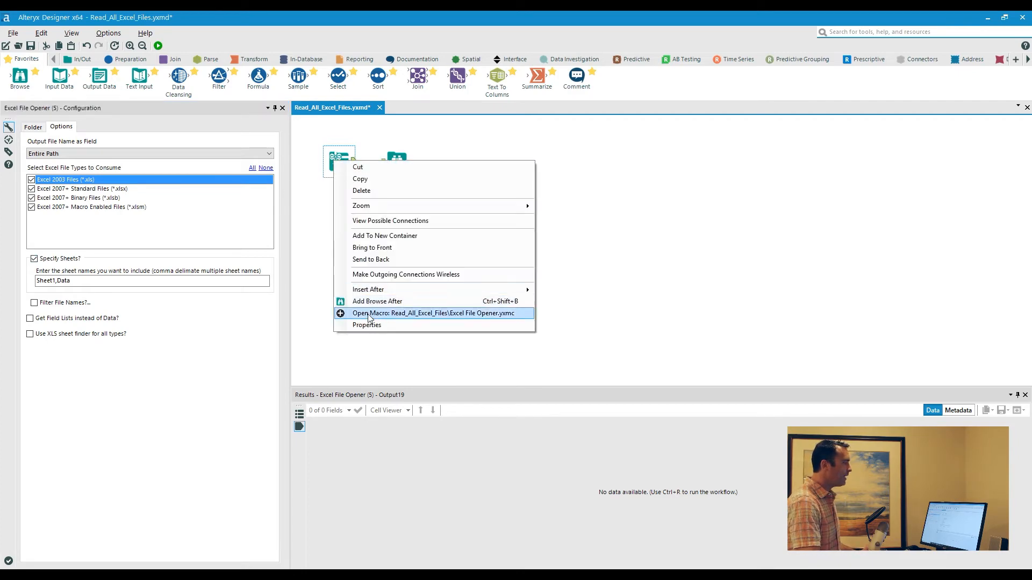
left_click(434, 314)
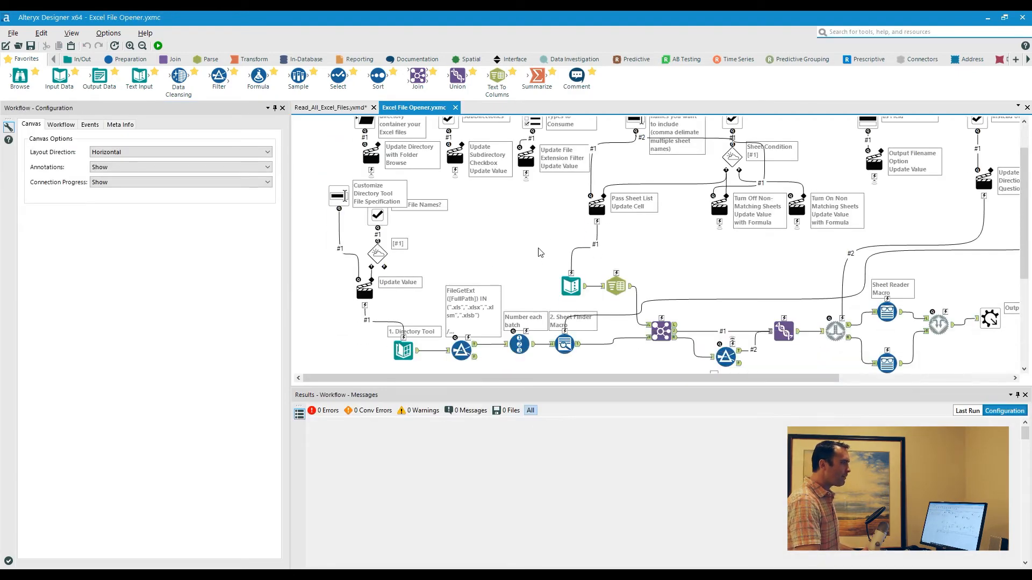
scroll("down", 3)
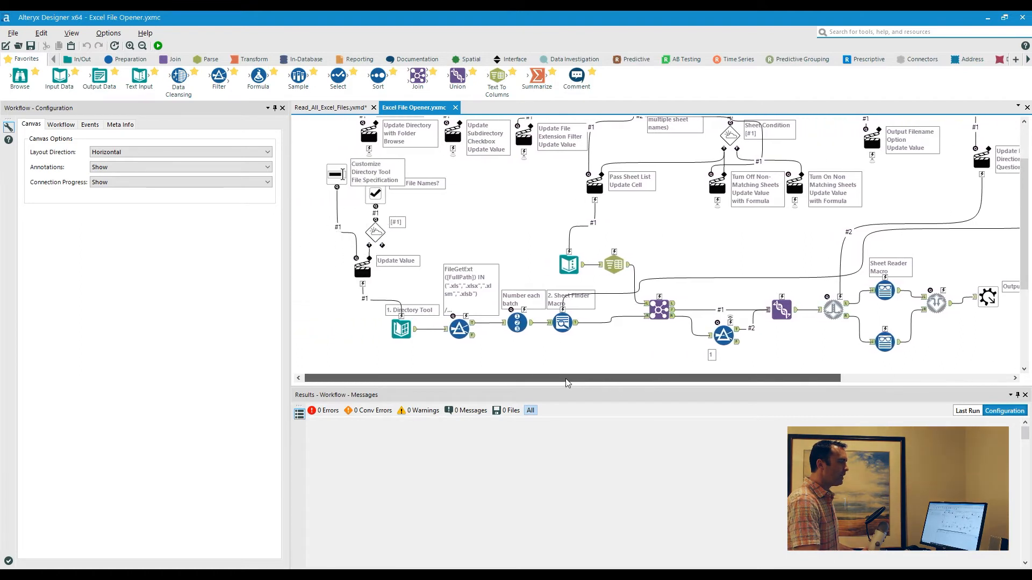
mouse_move(884, 290)
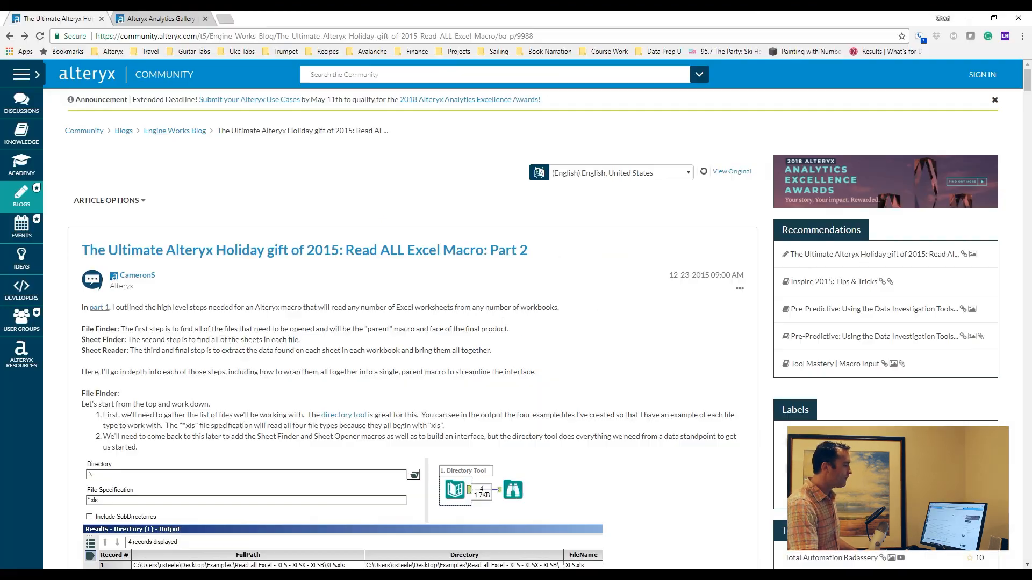
mouse_move(42, 13)
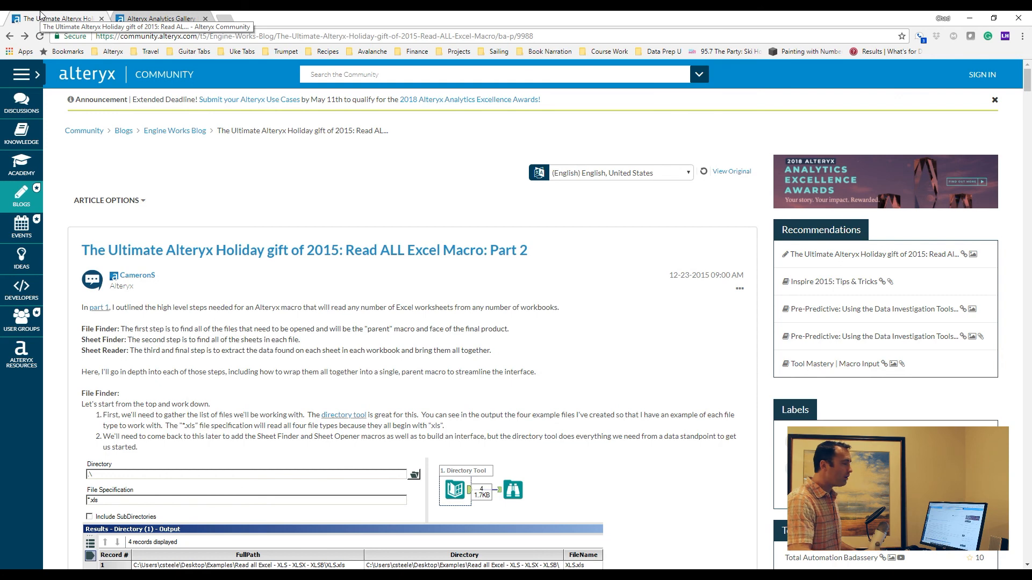
Switch to the Alteryx Analytics Gallery tab showing Cameron Steele's Read_All_Excel_Files page.
left_click(161, 17)
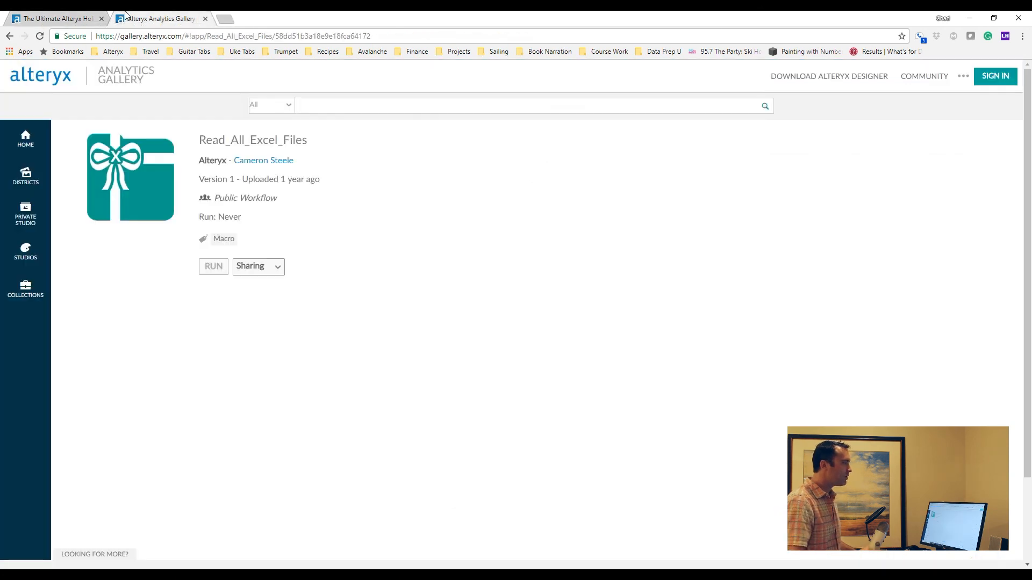